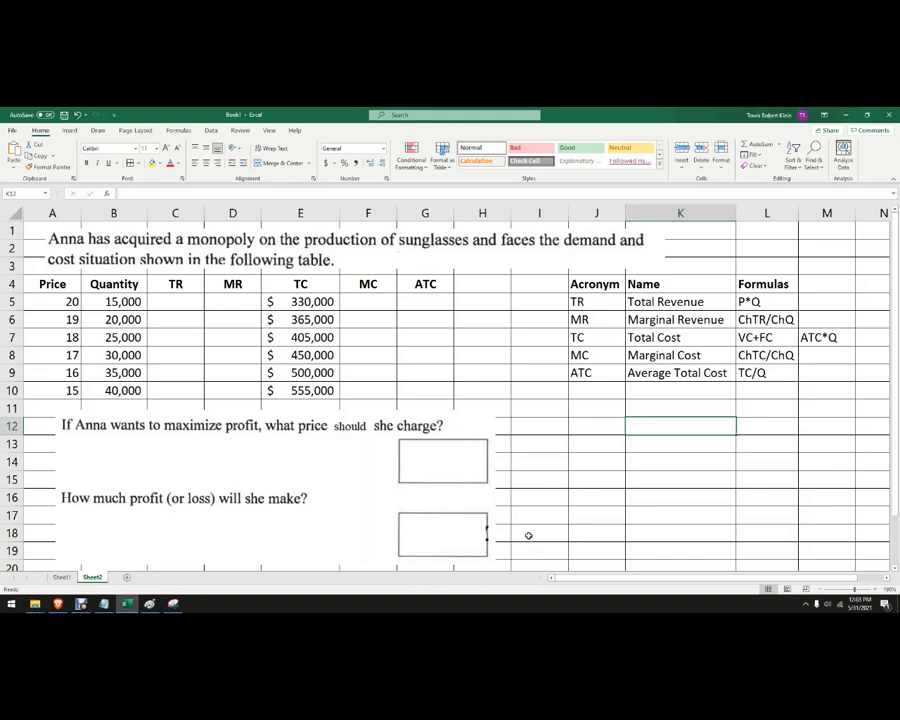
{"action": "mouse_move", "coordinate": [538, 528]}
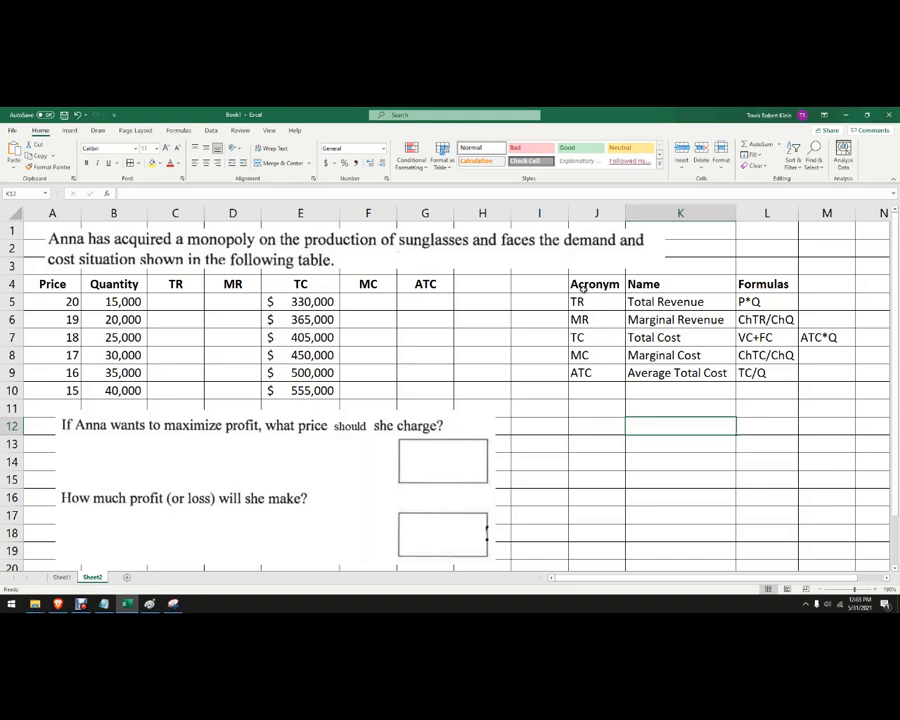
{"action": "mouse_move", "coordinate": [566, 214]}
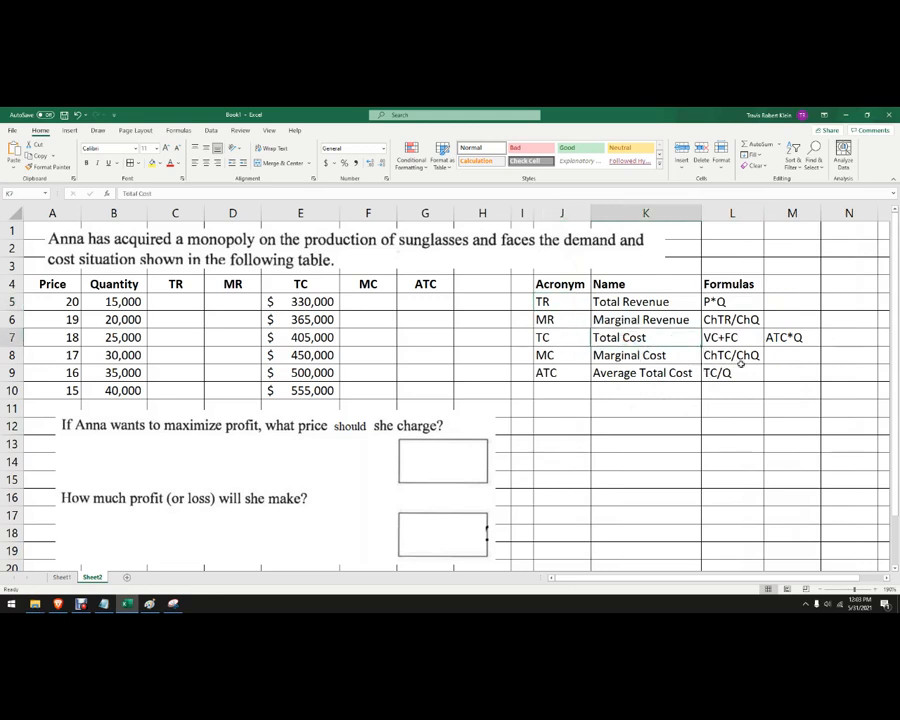
Compute total revenue 300,000 in C5 as price times quantity (=A5*B5)
{"action": "left_click", "coordinate": [732, 336]}
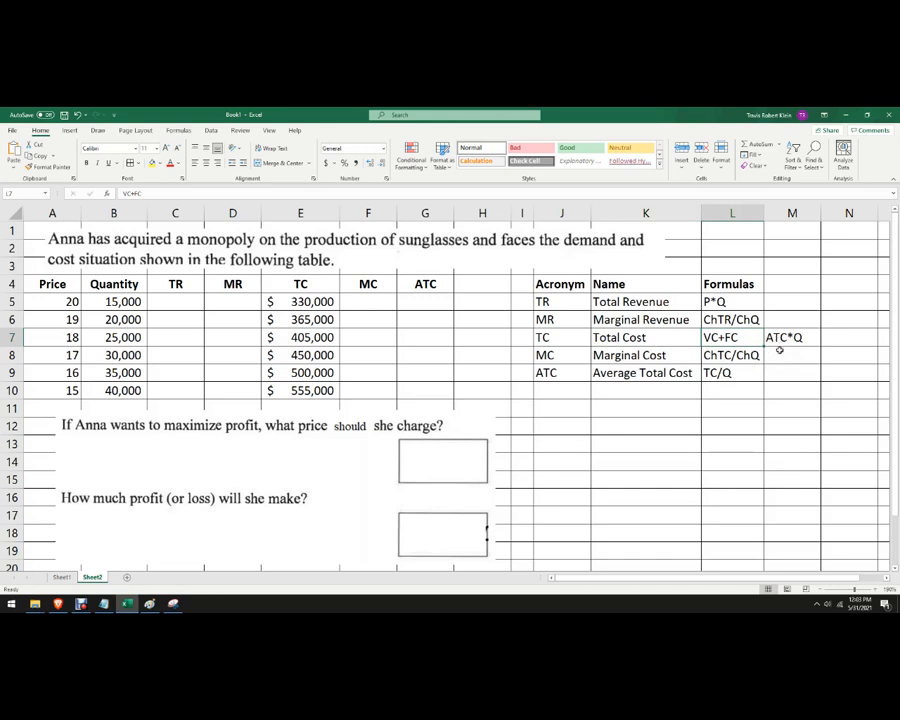
{"action": "left_click", "coordinate": [792, 336]}
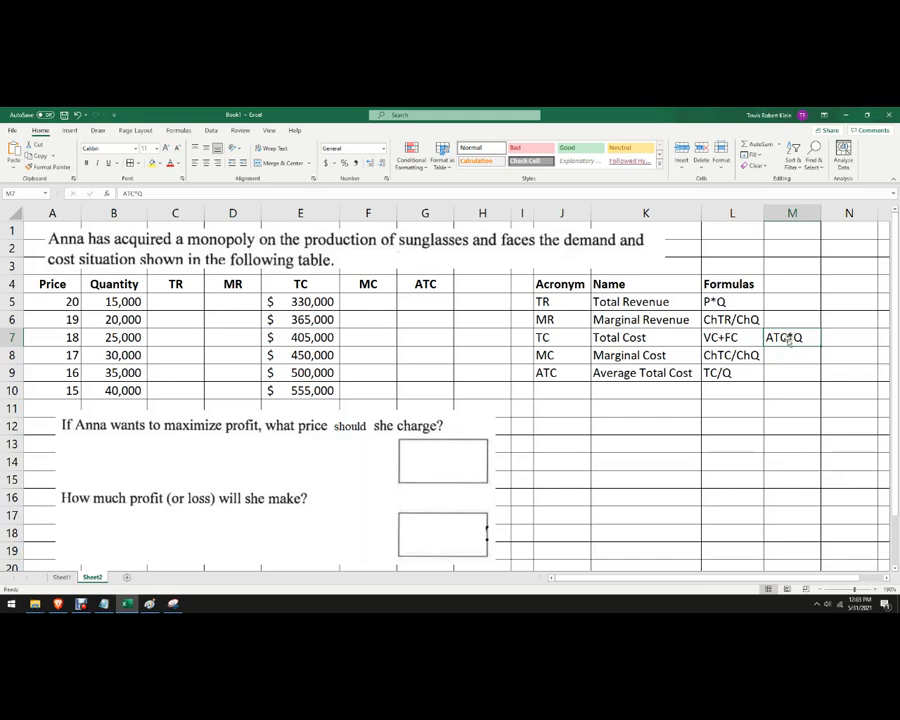
{"action": "mouse_move", "coordinate": [778, 348]}
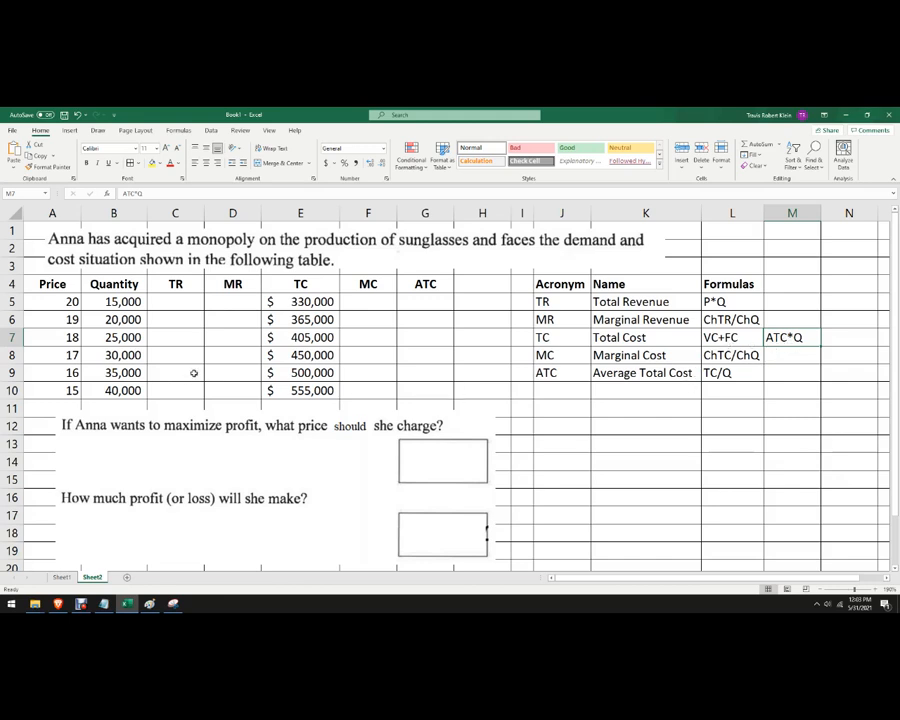
{"action": "left_click", "coordinate": [176, 300]}
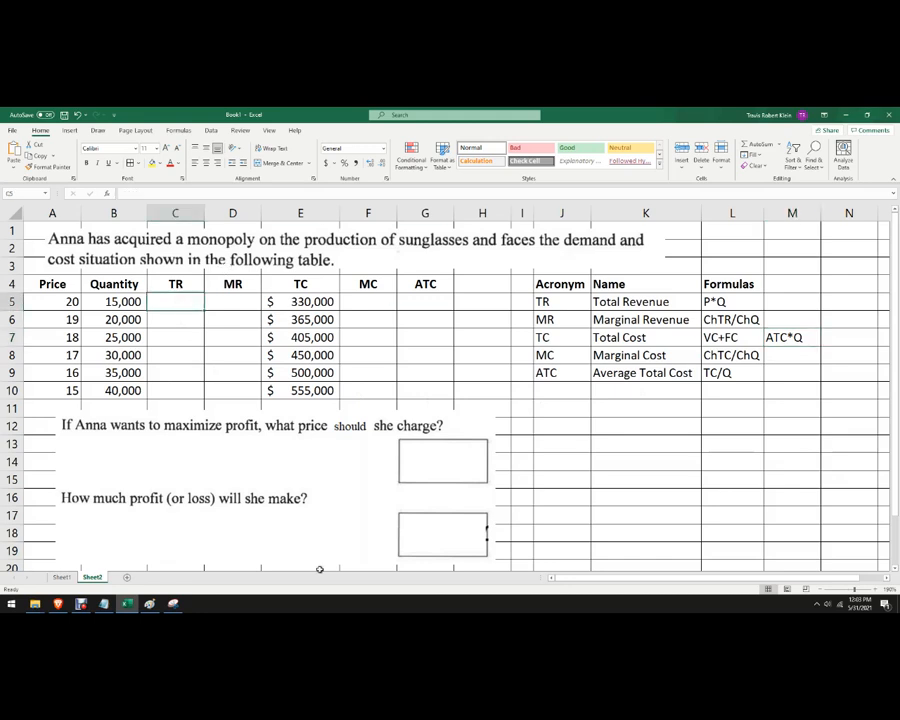
{"action": "type", "text": "=A5"}
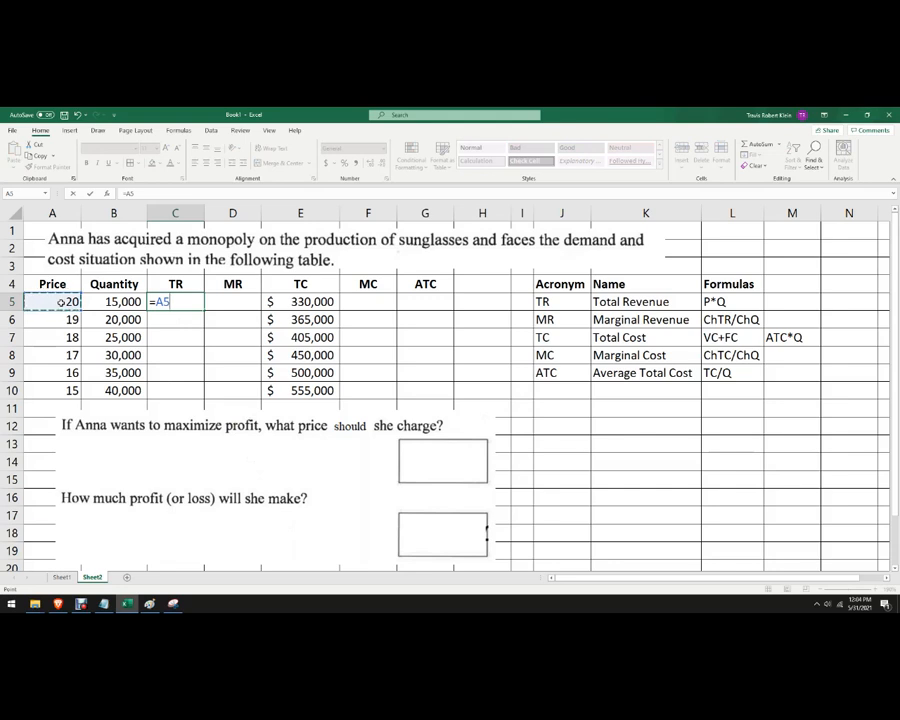
{"action": "type", "text": "*"}
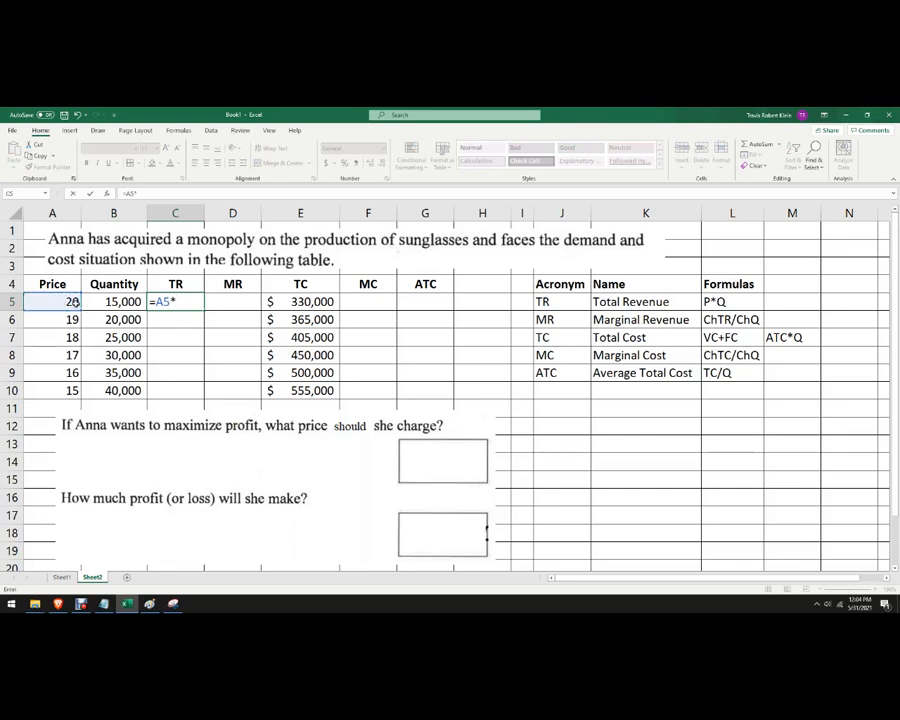
{"action": "left_click", "coordinate": [112, 300]}
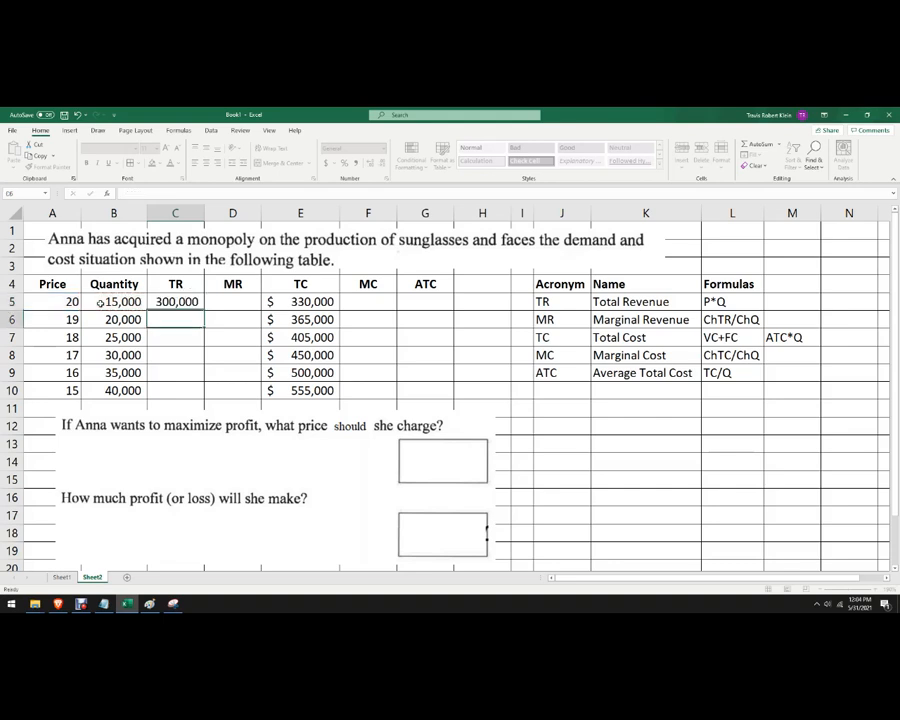
Fill the TR formula down to C10, then undo the fill leaving only 300,000
{"action": "left_click", "coordinate": [176, 300]}
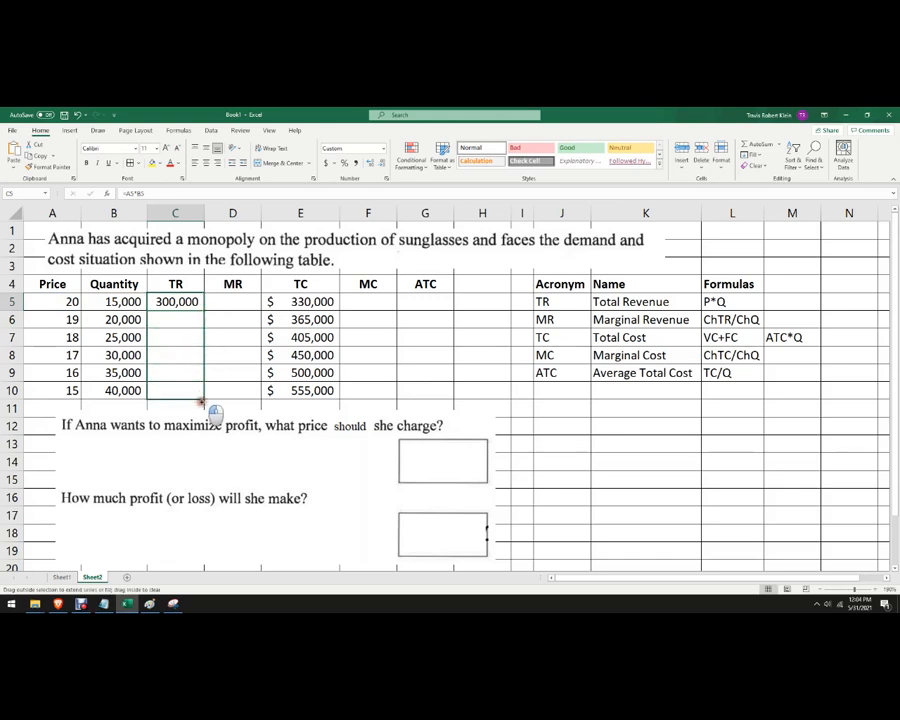
{"action": "left_click_drag", "start_coordinate": [176, 300], "coordinate": [176, 390]}
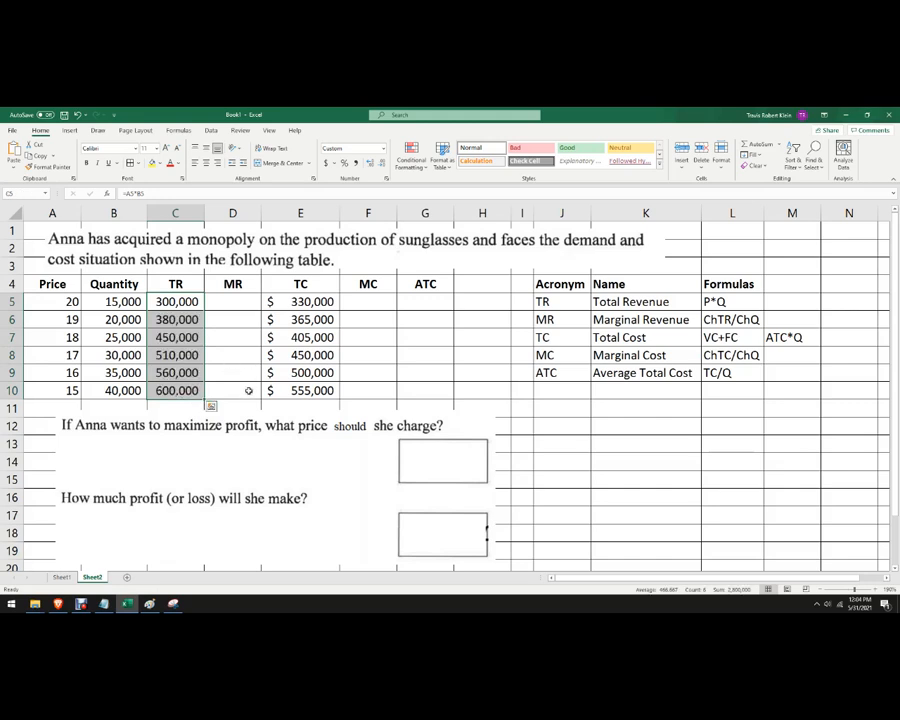
{"action": "key", "text": "Delete"}
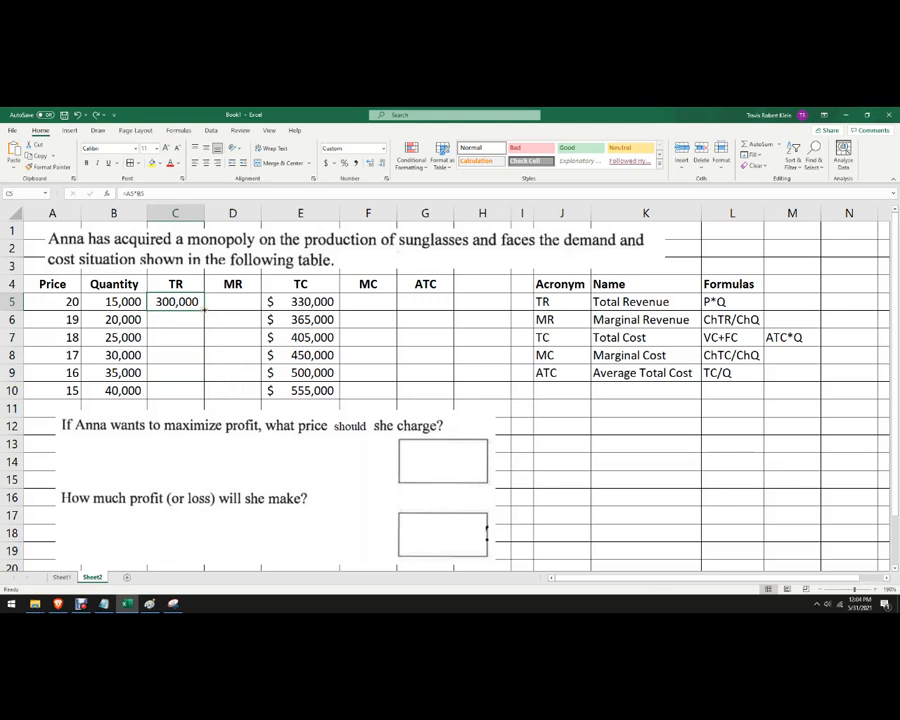
Fill TR down for all prices (300,000 to 600,000) and mark first MR and MC cells N/A
{"action": "left_click_drag", "start_coordinate": [176, 300], "coordinate": [176, 390]}
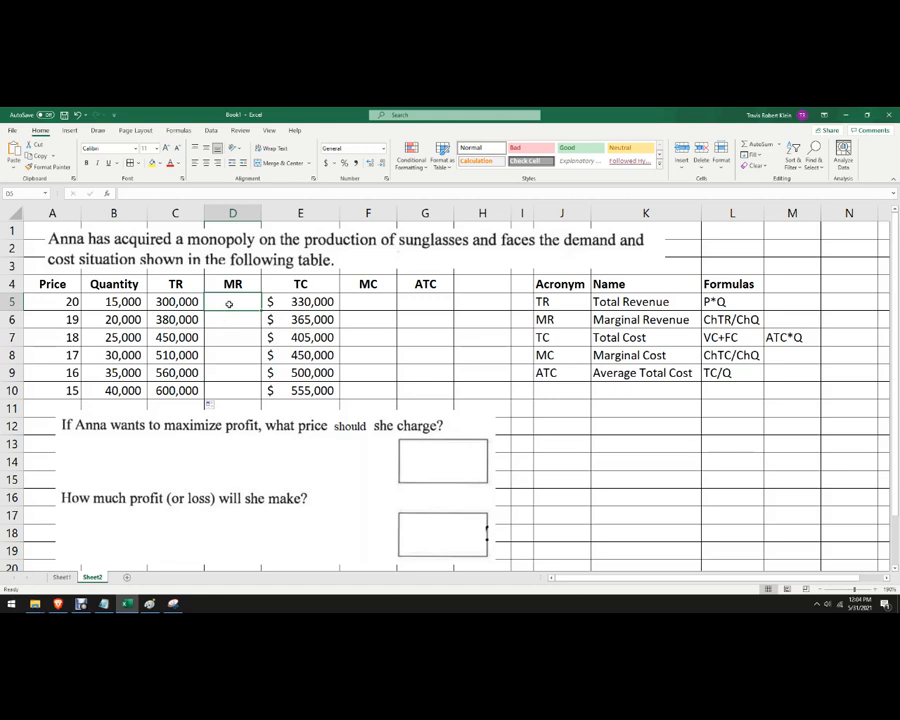
{"action": "type", "text": "N/A"}
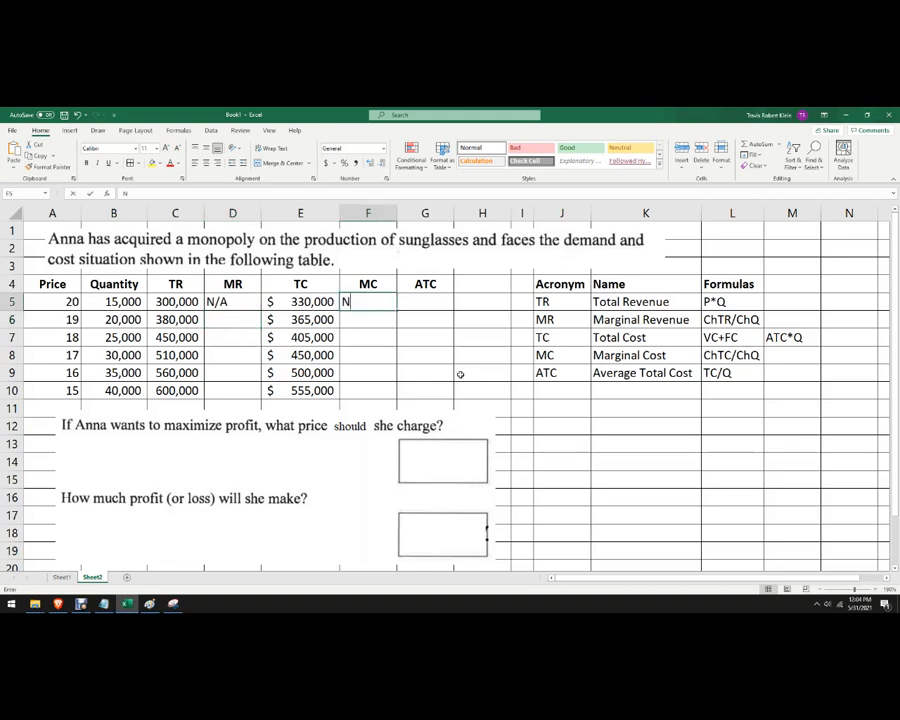
{"action": "type", "text": "N/A"}
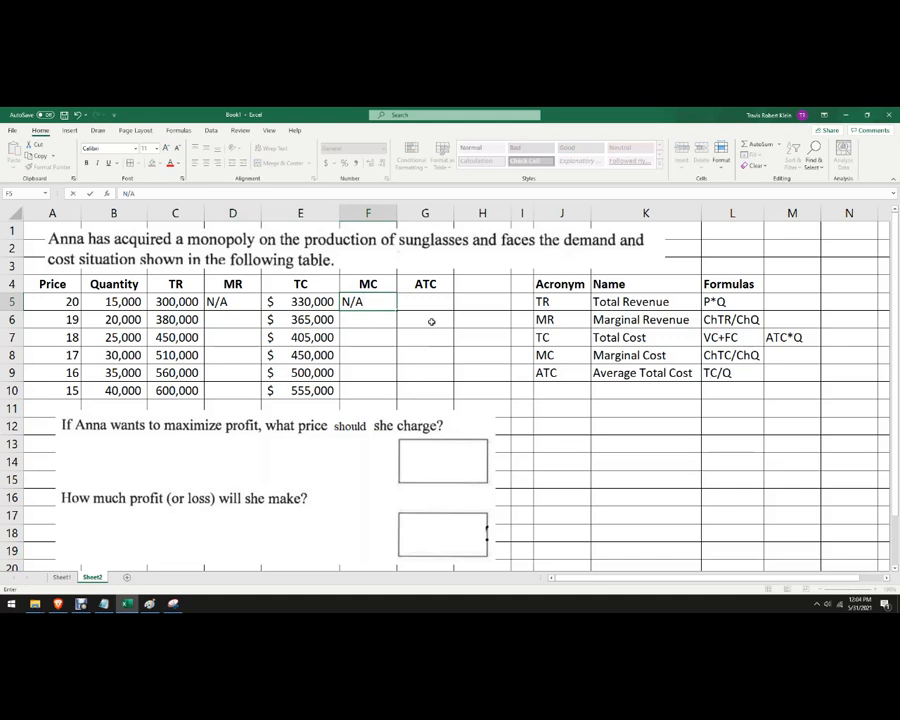
Compute marginal revenue in D6 as =(C6-C5)/(B6-B5), giving 16, 14, 12, 10, 8 down the column
{"action": "left_click", "coordinate": [424, 300]}
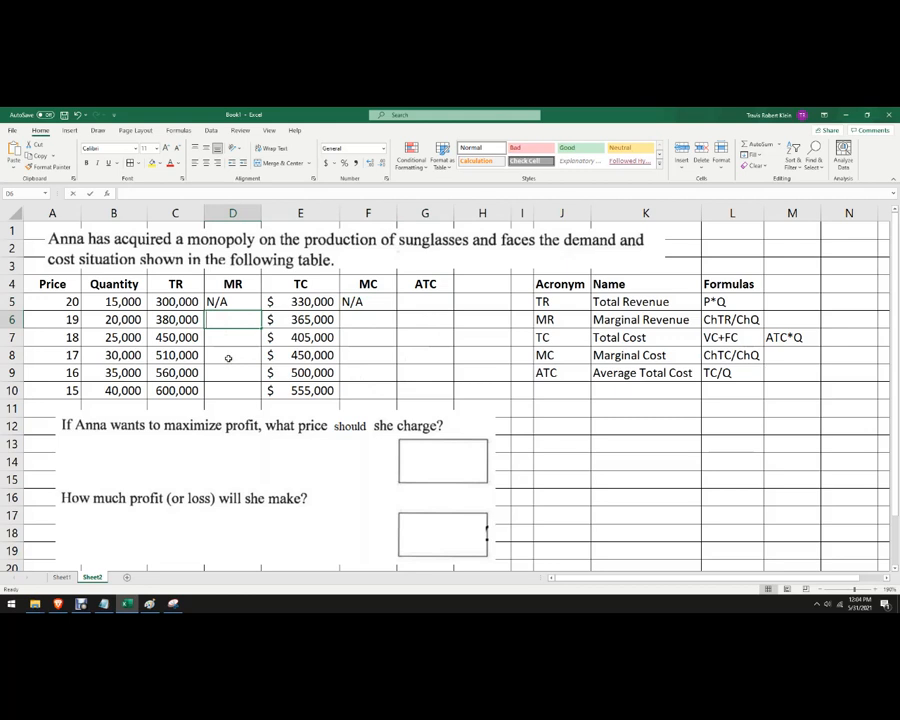
{"action": "type", "text": "=(C6-C5"}
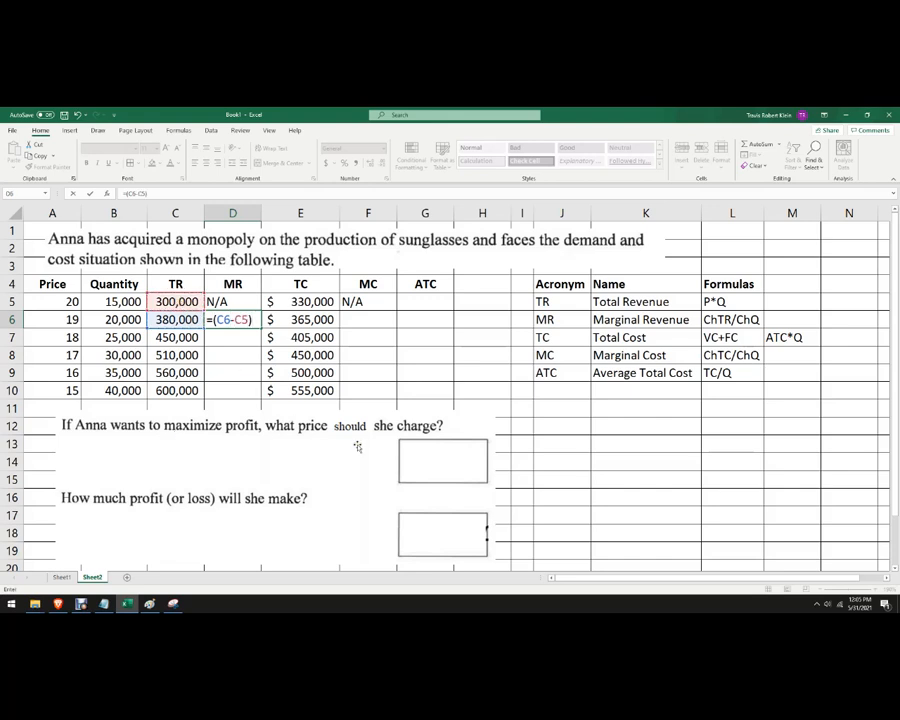
{"action": "type", "text": "/"}
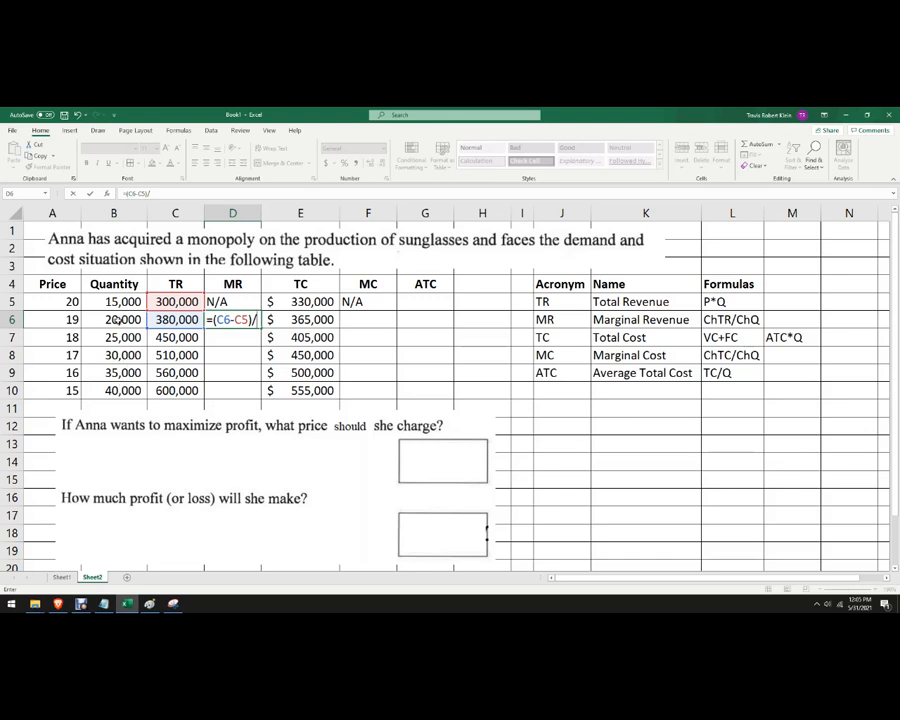
{"action": "type", "text": "B6"}
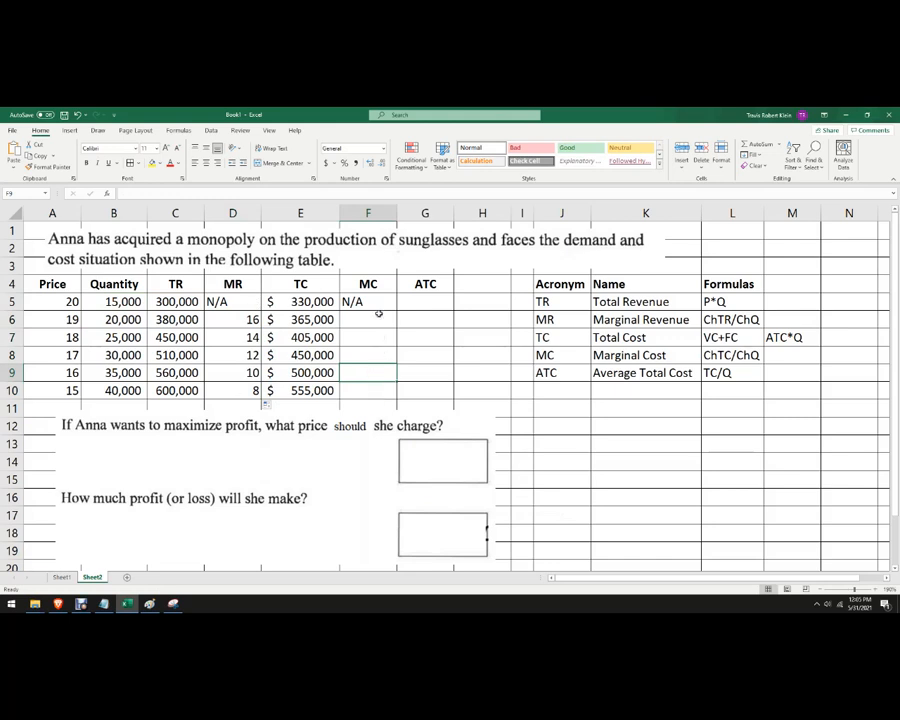
Compute marginal cost =(E6-E5)/(B6-B5) in F6 and fill down, giving 7 through 11
{"action": "left_click", "coordinate": [232, 320]}
{"action": "type", "text": "=(E6-E5)/(B6-B5)"}
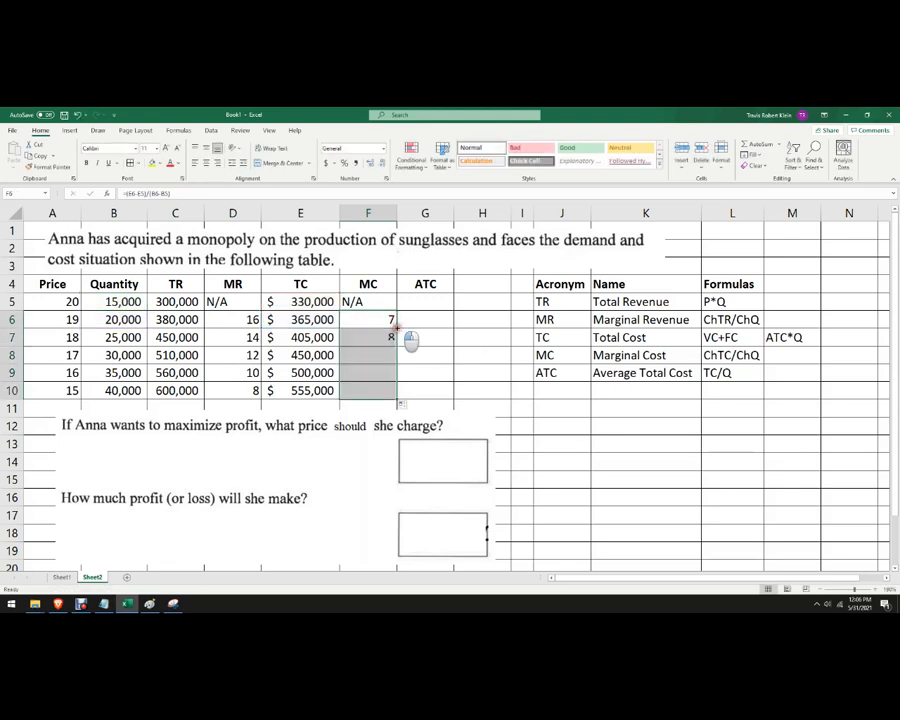
{"action": "left_click_drag", "start_coordinate": [368, 336], "coordinate": [368, 390]}
{"action": "type", "text": "="}
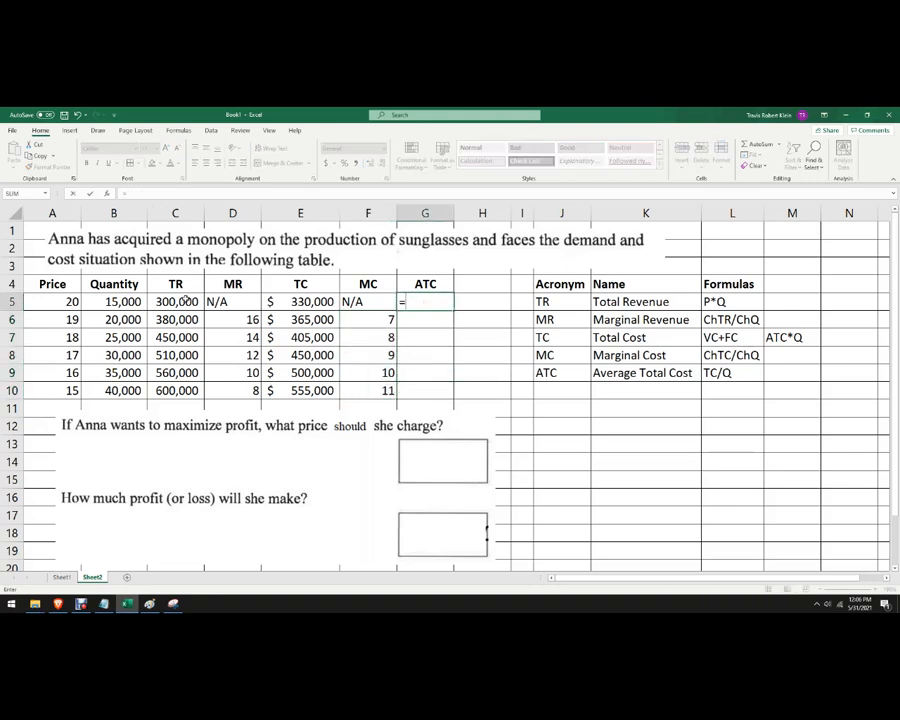
Fill ATC =E5/B5 down column G ($22.00 to $13.88) and show TR and TC as whole dollars
{"action": "type", "text": "E5/B5"}
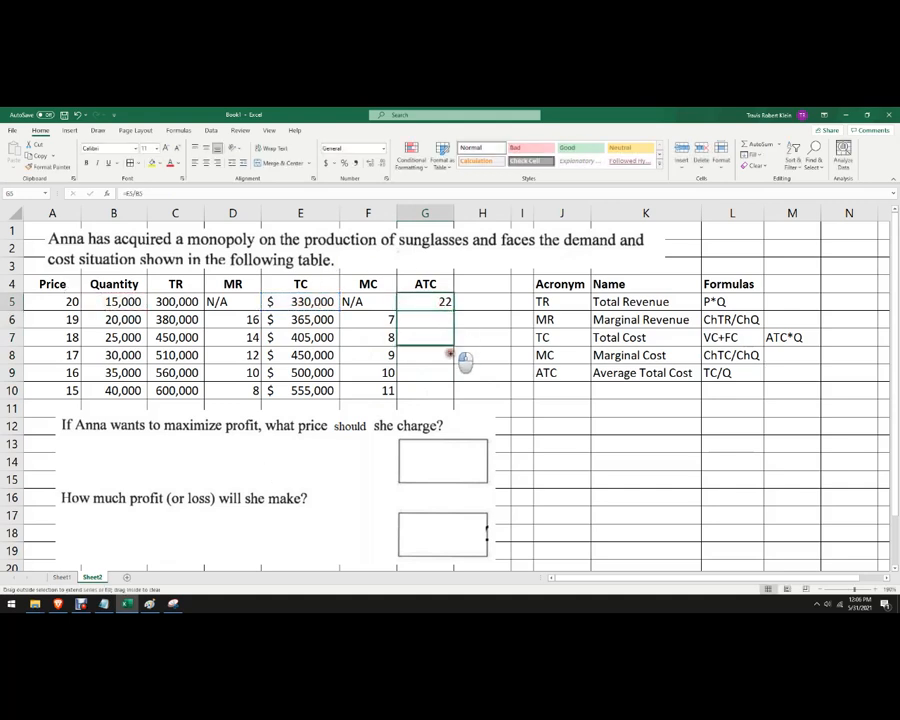
{"action": "left_click_drag", "start_coordinate": [424, 300], "coordinate": [424, 390]}
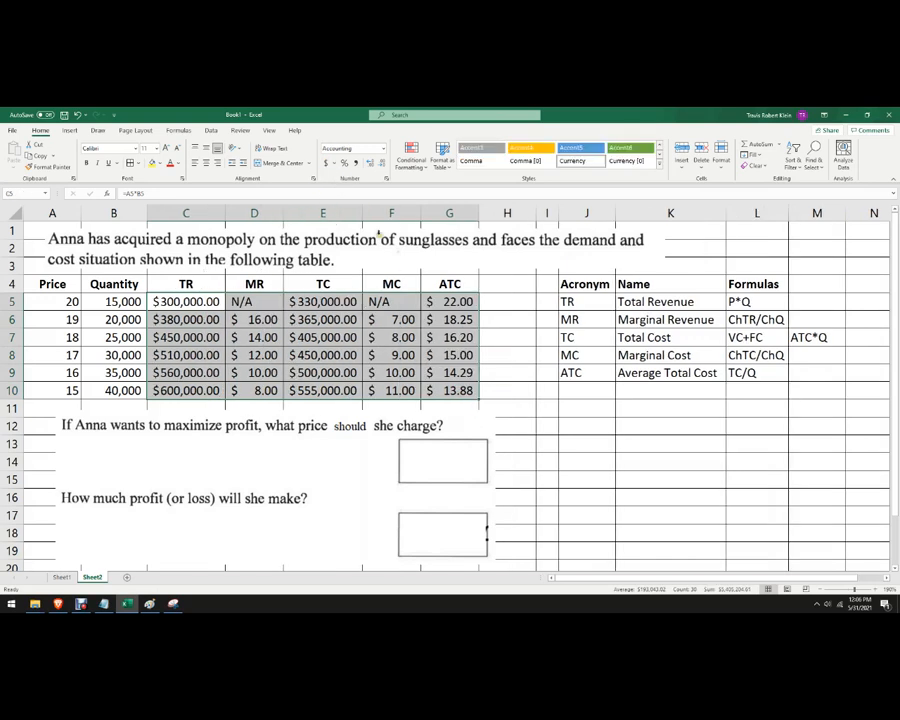
{"action": "left_click", "coordinate": [448, 372]}
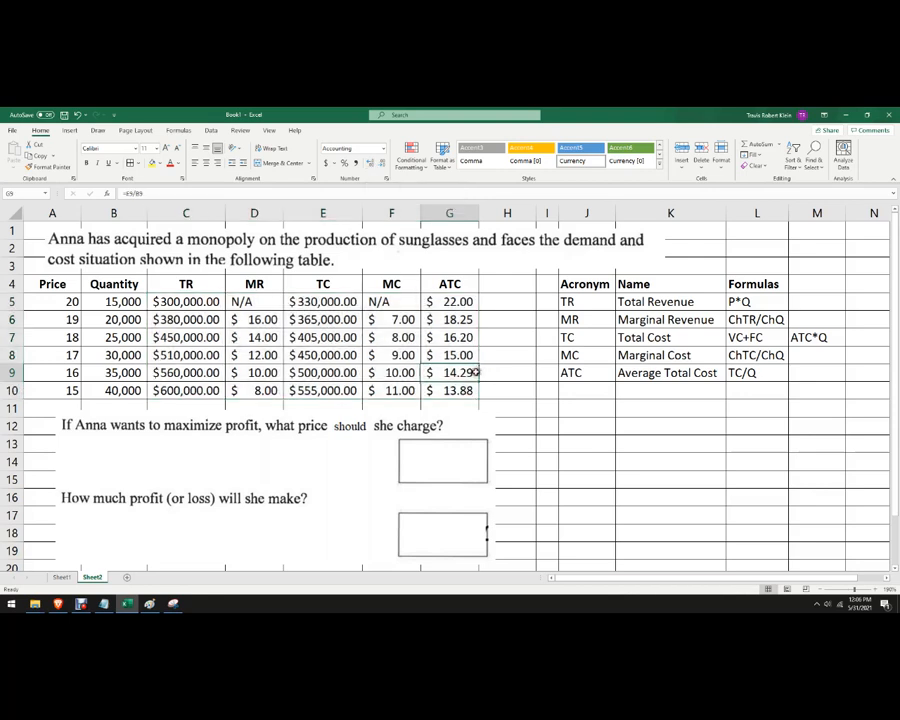
{"action": "left_click_drag", "start_coordinate": [324, 300], "coordinate": [324, 390]}
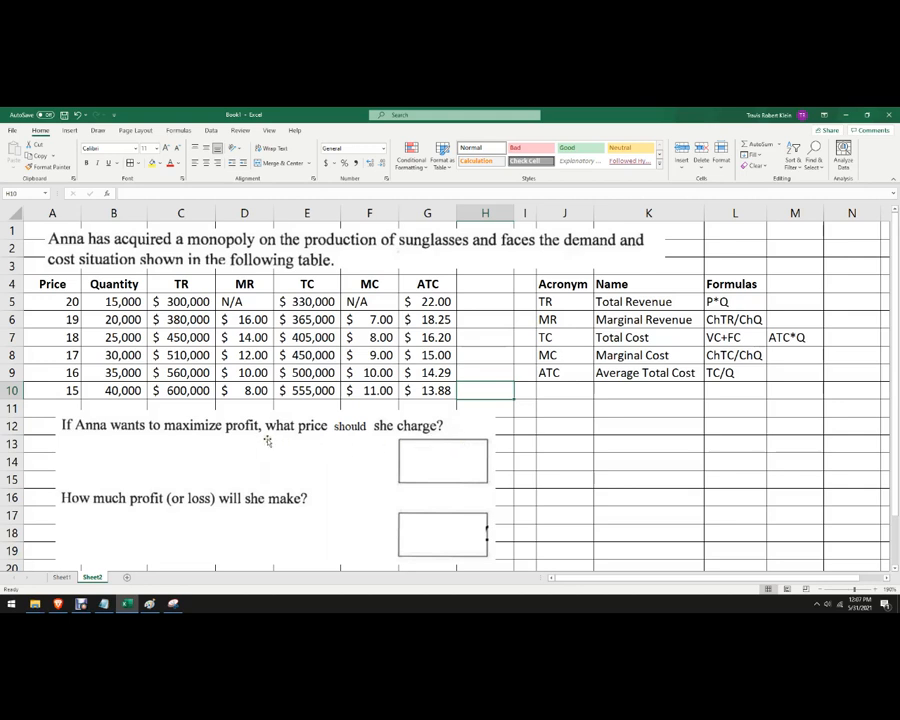
{"action": "mouse_move", "coordinate": [260, 442]}
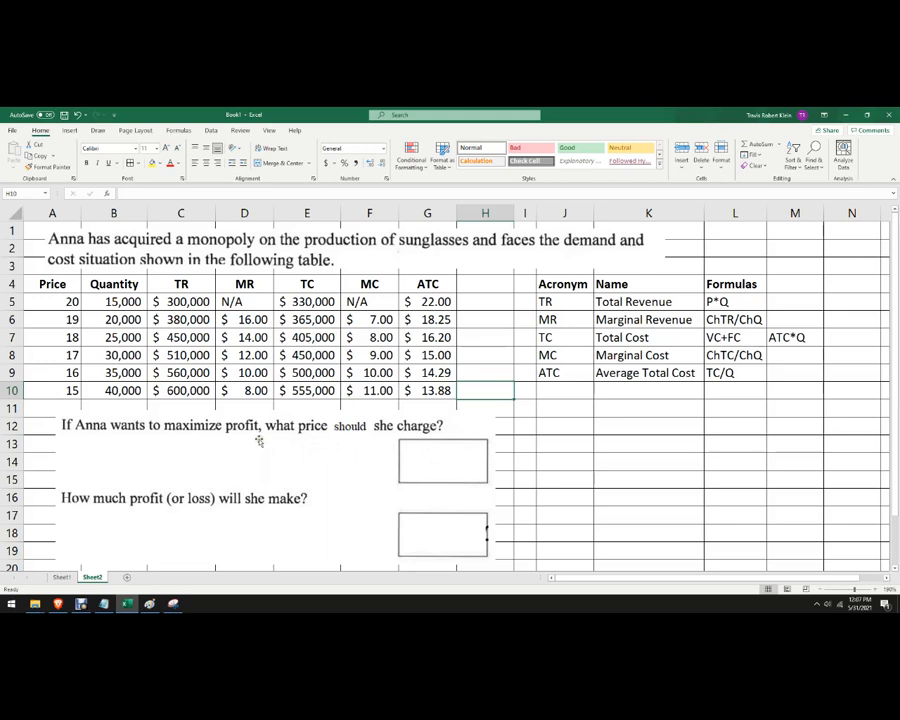
{"action": "mouse_move", "coordinate": [256, 442]}
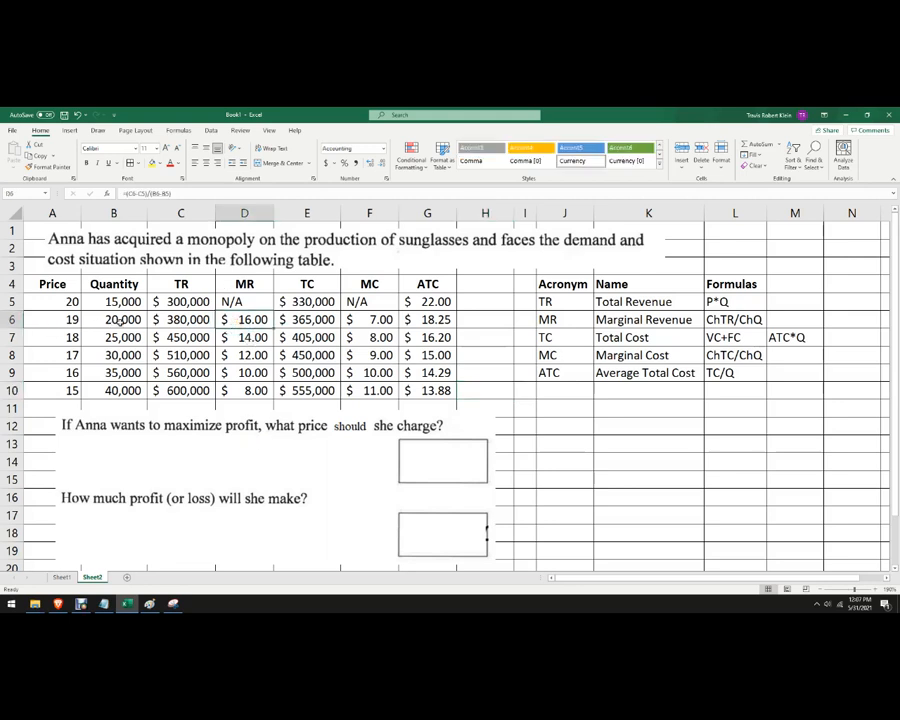
Compare MR and MC and highlight the price-16 row where both equal $10.00 in yellow
{"action": "left_click", "coordinate": [112, 320]}
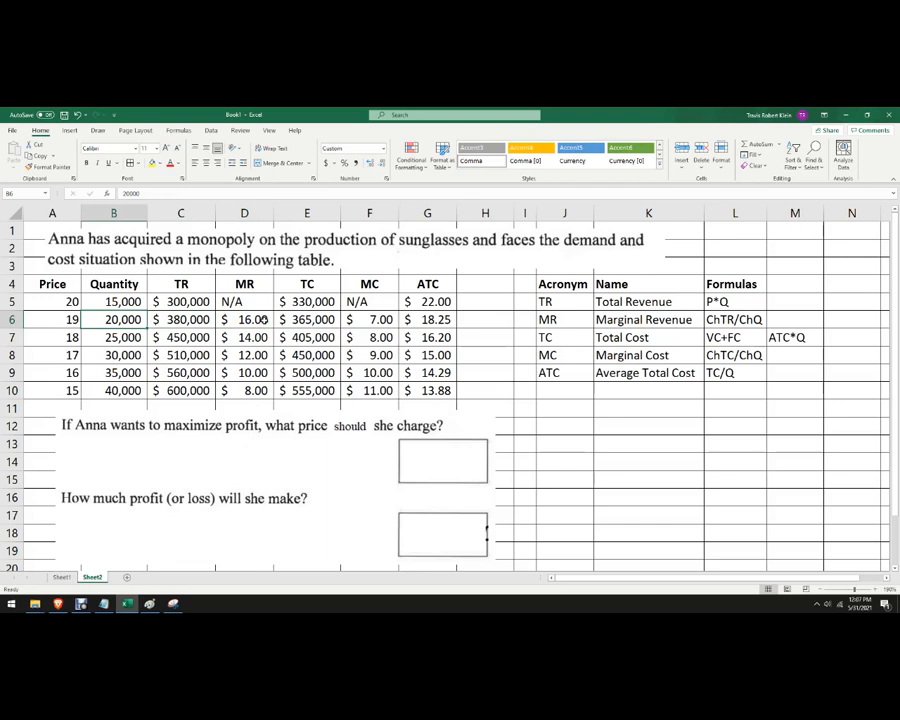
{"action": "left_click", "coordinate": [244, 320]}
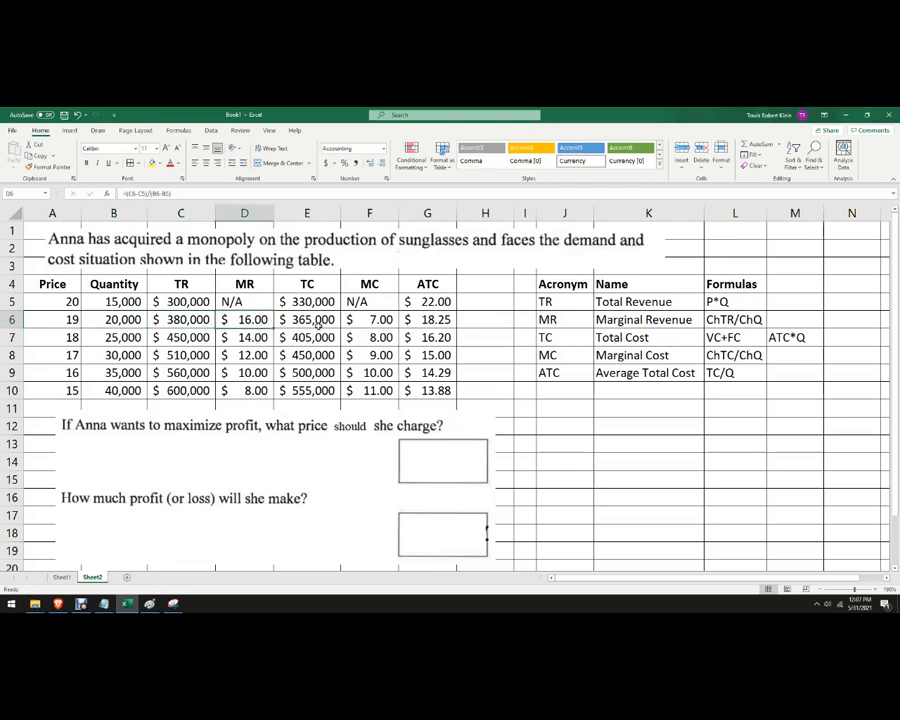
{"action": "left_click", "coordinate": [368, 320]}
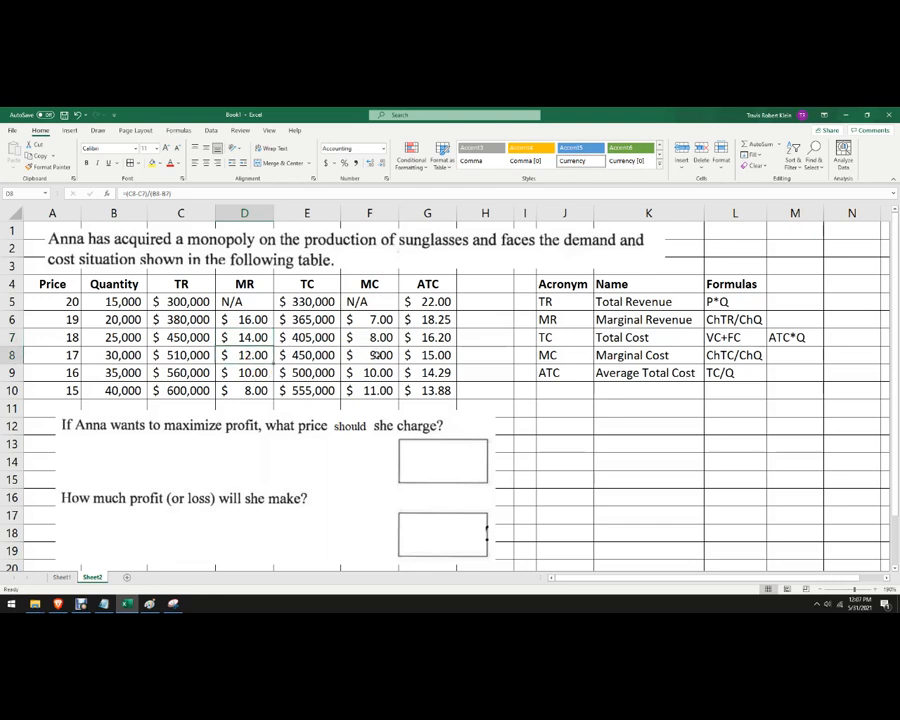
{"action": "left_click", "coordinate": [368, 356]}
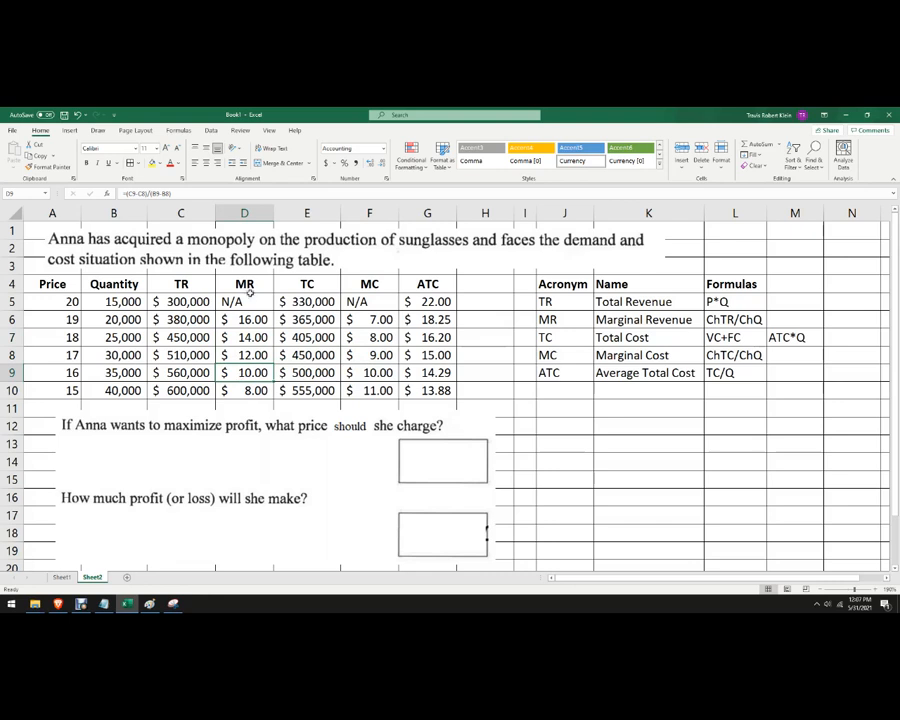
{"action": "mouse_move", "coordinate": [376, 368]}
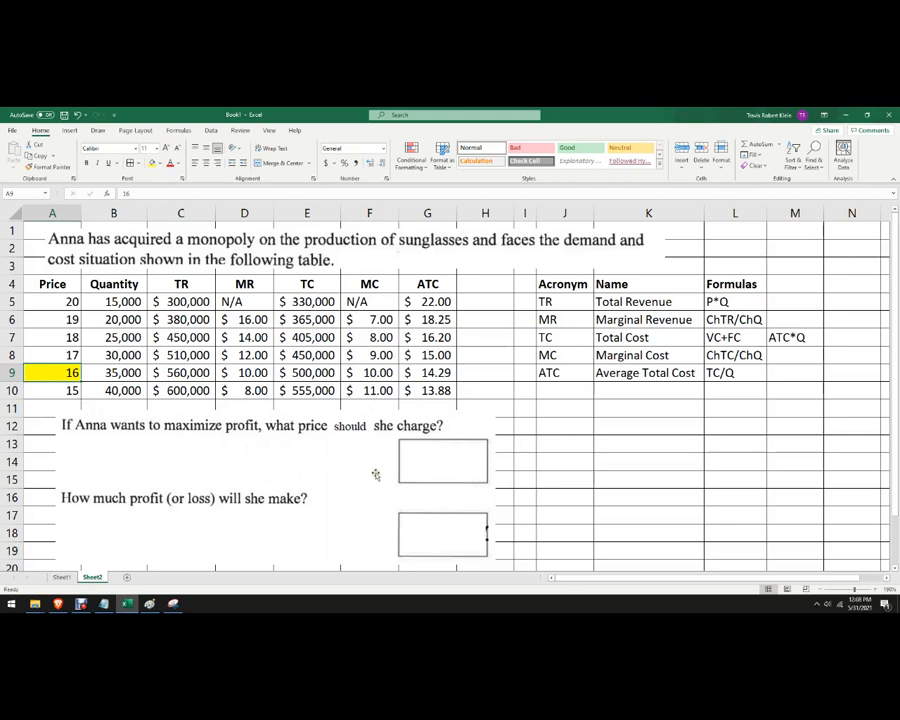
{"action": "mouse_move", "coordinate": [256, 516]}
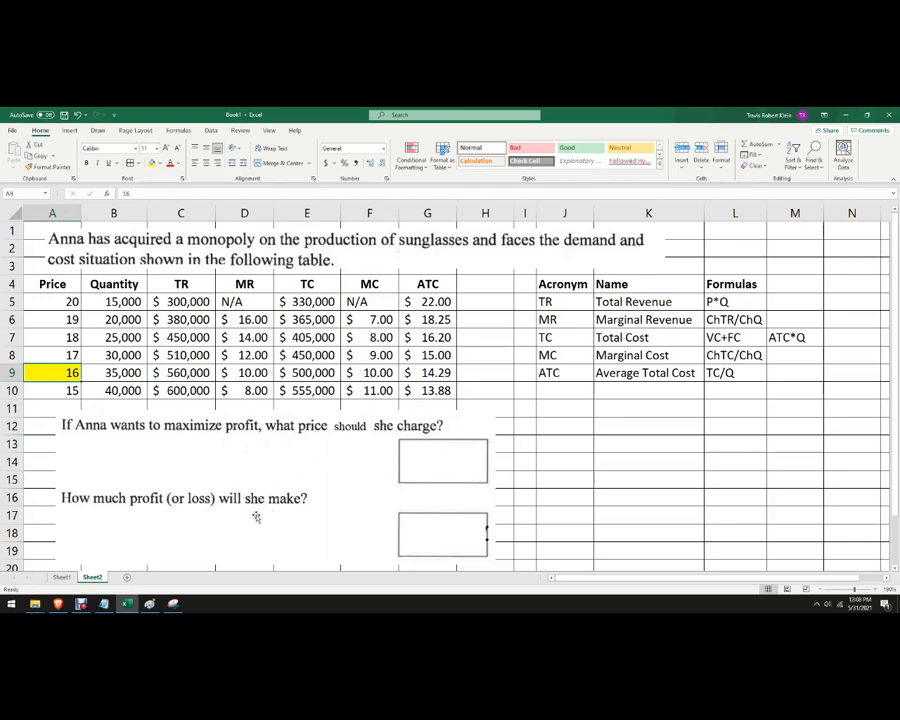
Add a Profit column in H with =C5-E5 filled down, from -$30,000 to $60,000
{"action": "left_click", "coordinate": [484, 284]}
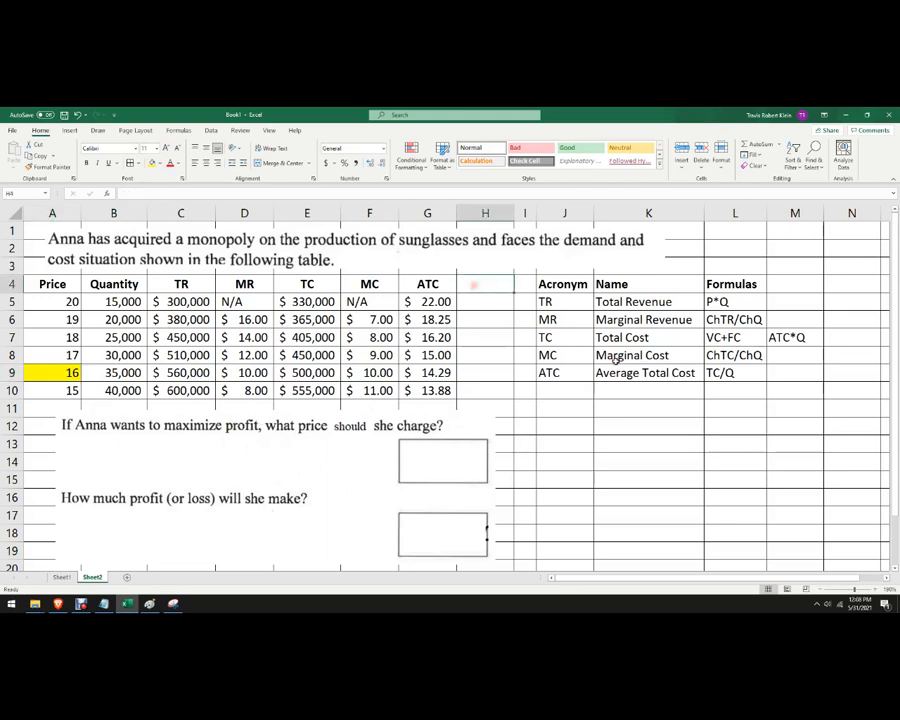
{"action": "type", "text": "Profit"}
{"action": "left_click", "coordinate": [484, 300]}
{"action": "type", "text": "="}
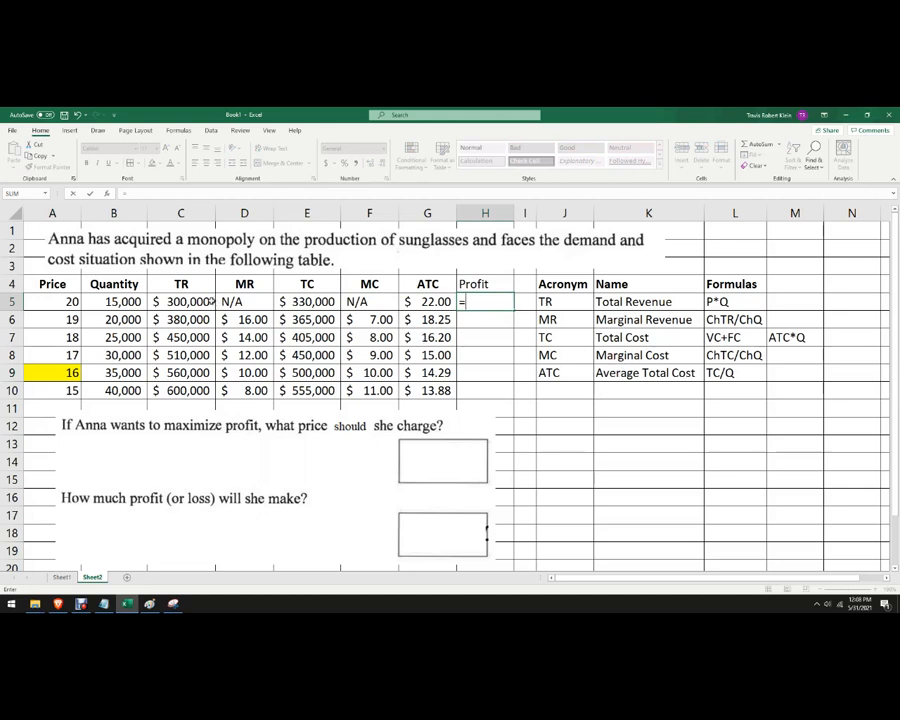
{"action": "type", "text": "C5-"}
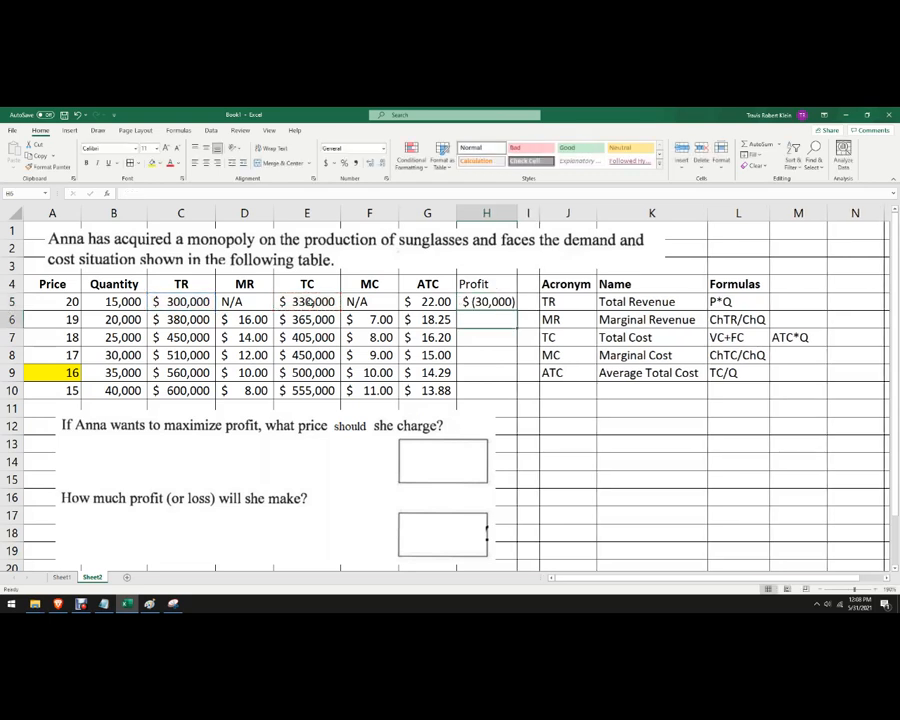
{"action": "left_click", "coordinate": [486, 300]}
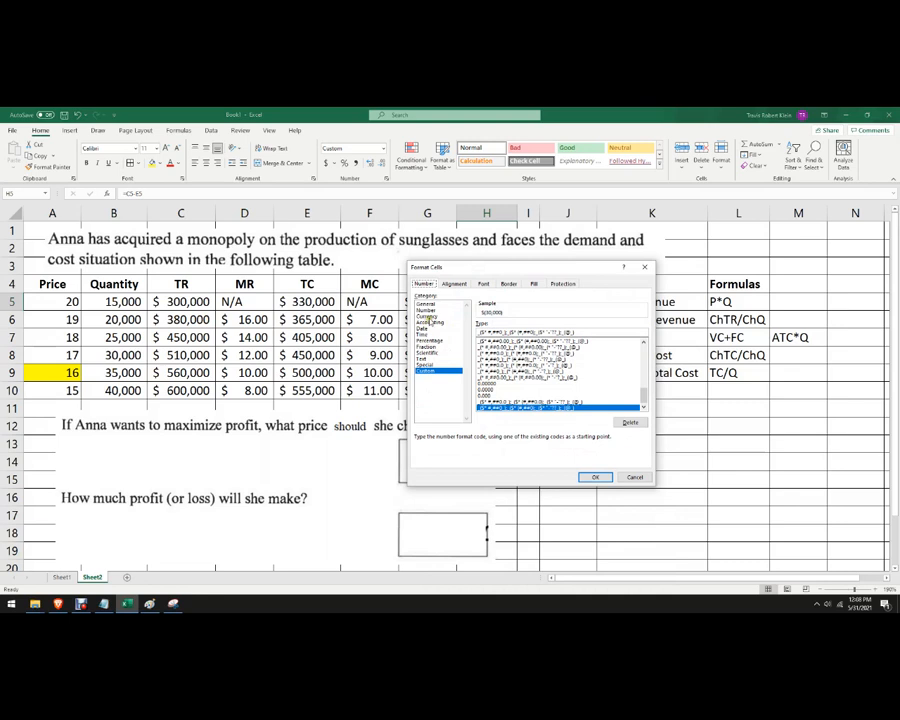
Format the Profit values as currency with no decimals and a negative-number style
{"action": "left_click", "coordinate": [428, 316]}
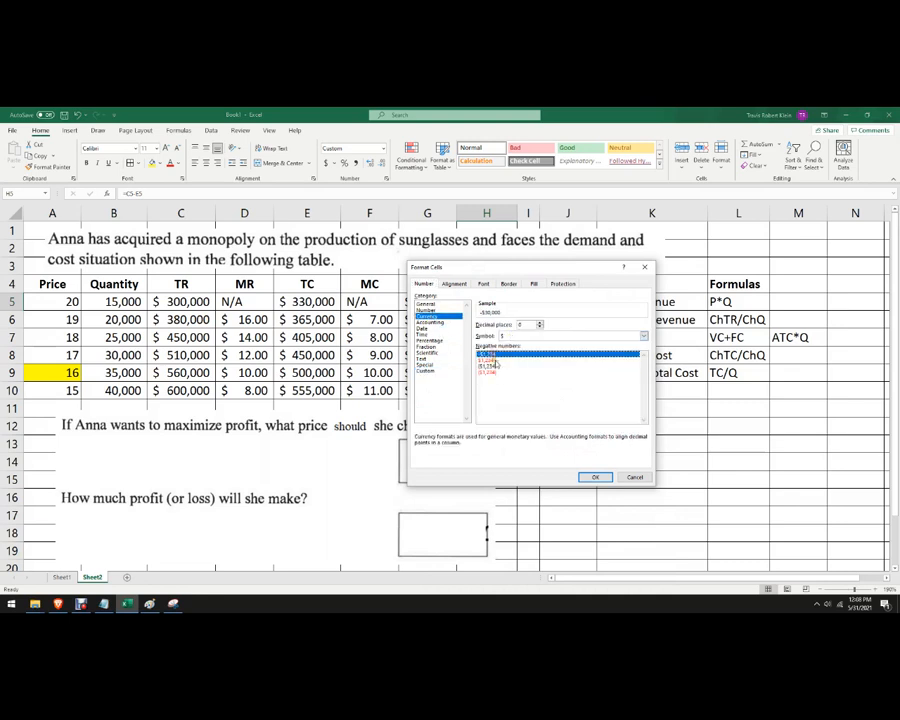
{"action": "left_click", "coordinate": [596, 476]}
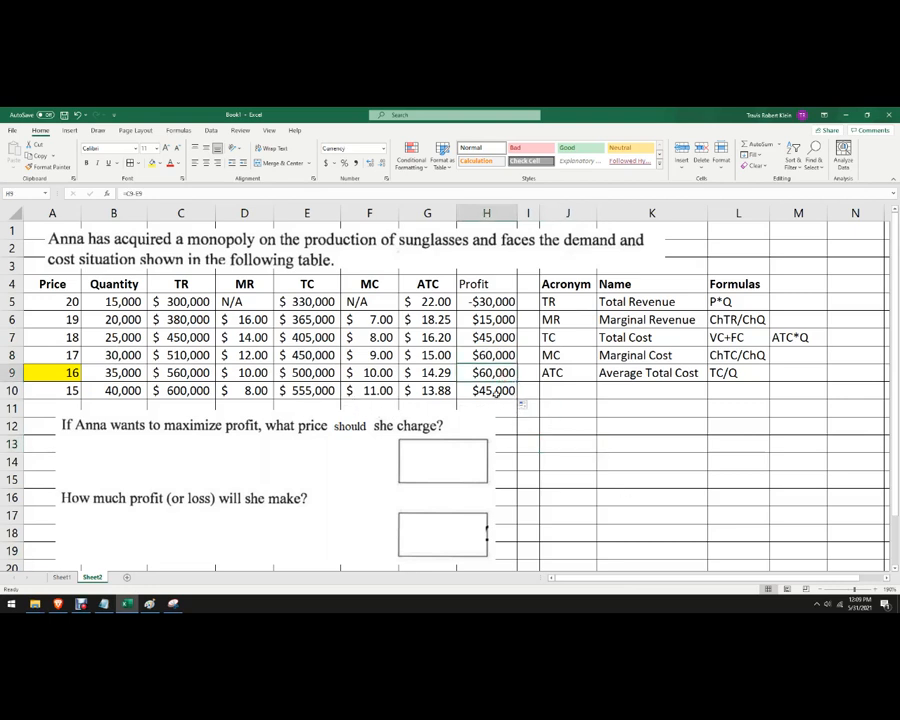
{"action": "left_click", "coordinate": [490, 390]}
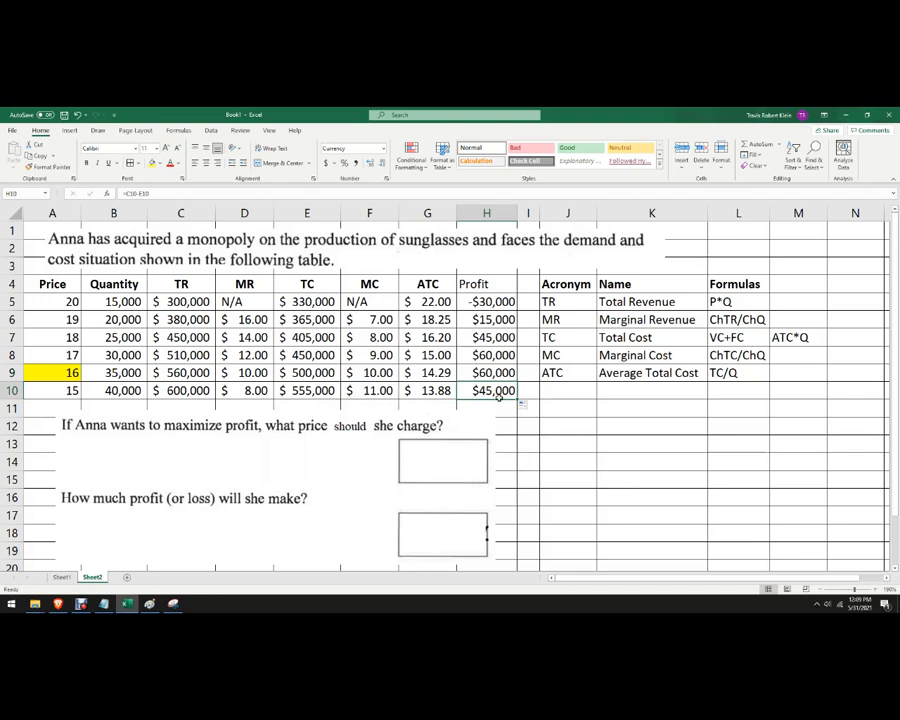
{"action": "mouse_move", "coordinate": [612, 492]}
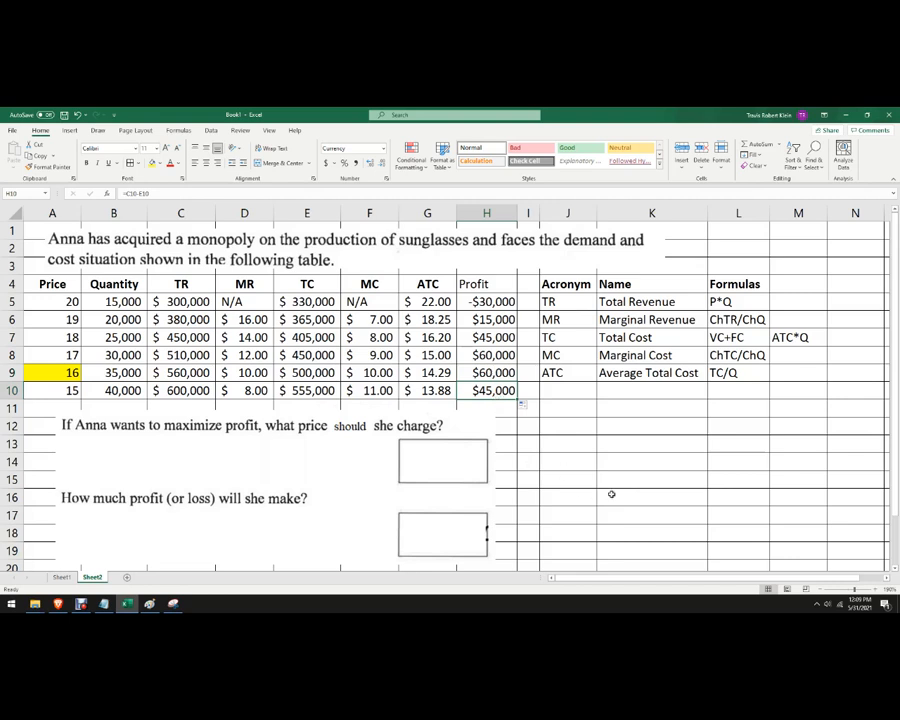
{"action": "left_click", "coordinate": [568, 532]}
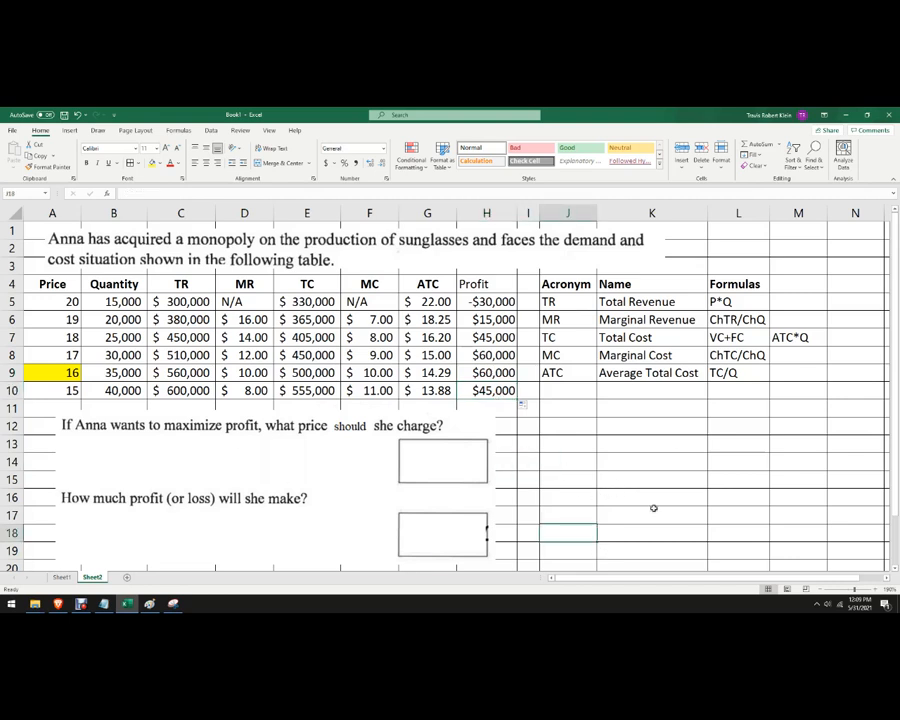
{"action": "left_click", "coordinate": [112, 300]}
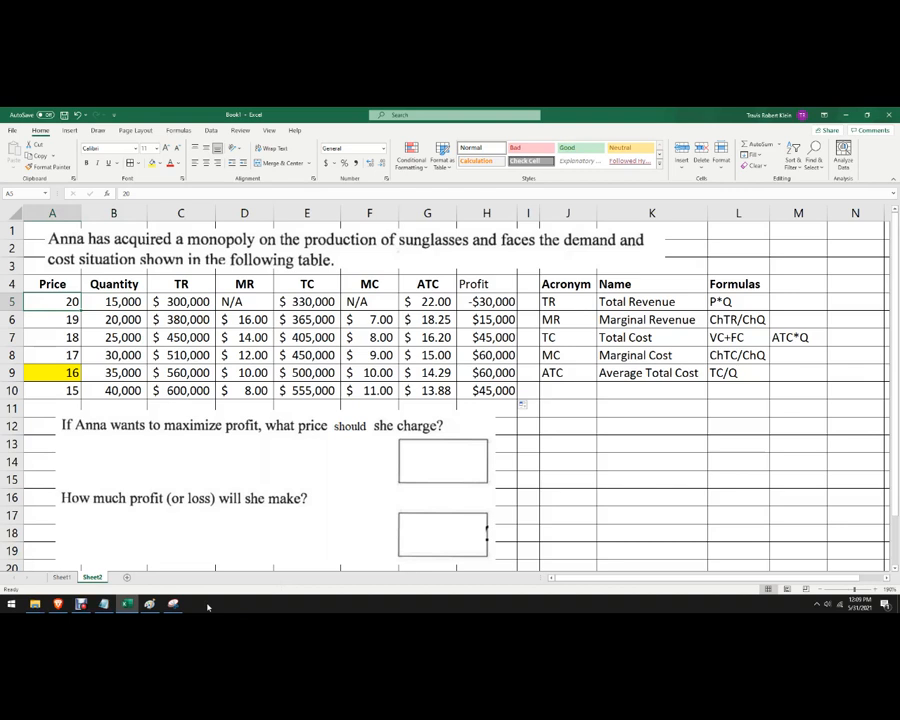
{"action": "type", "text": "10"}
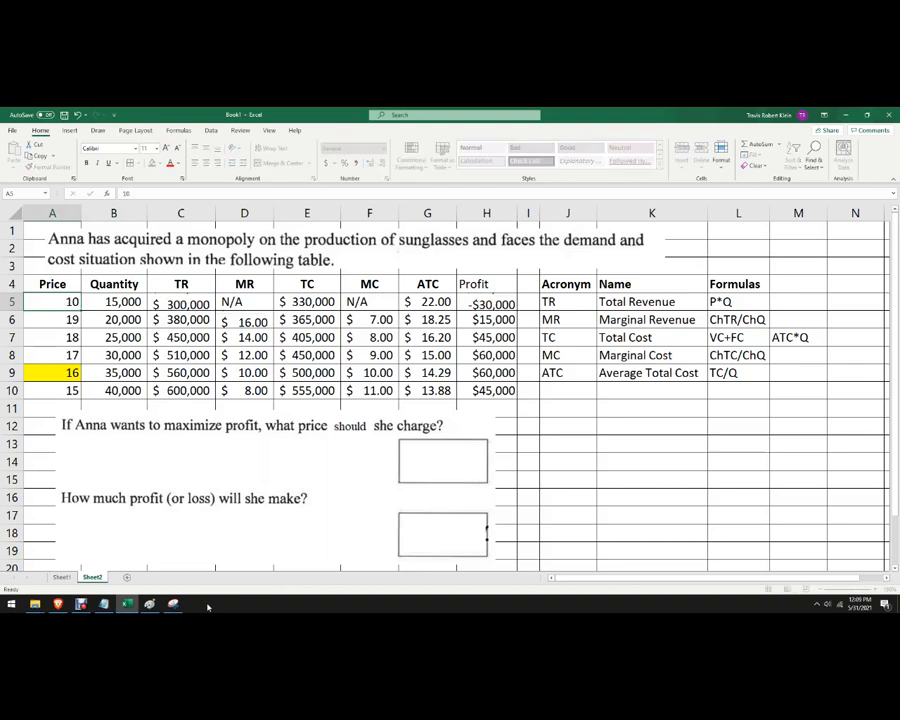
{"action": "type", "text": "7"}
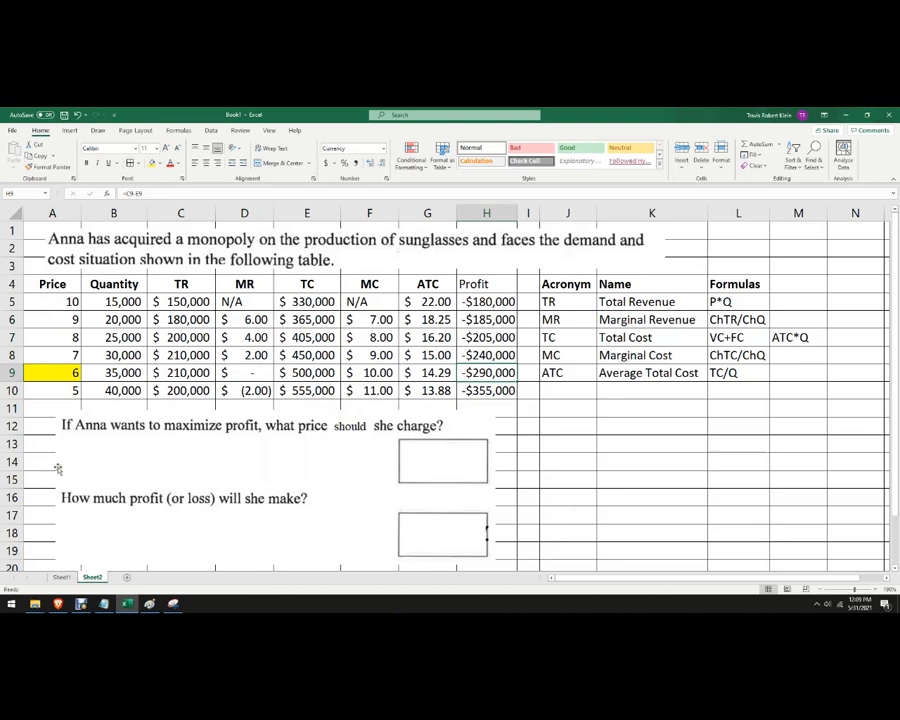
{"action": "type", "text": "16"}
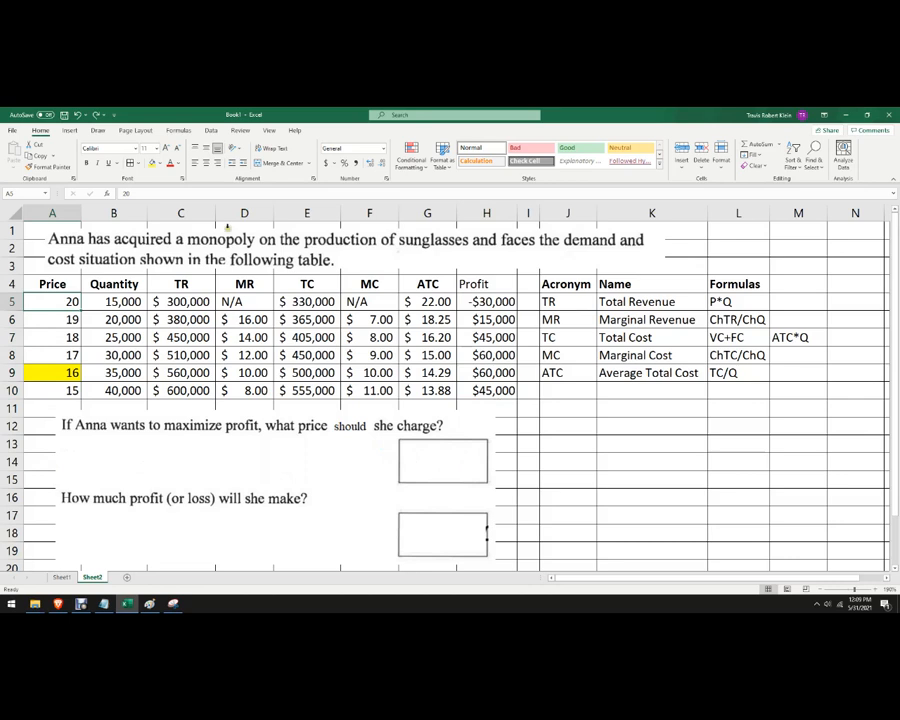
{"action": "left_click", "coordinate": [652, 444]}
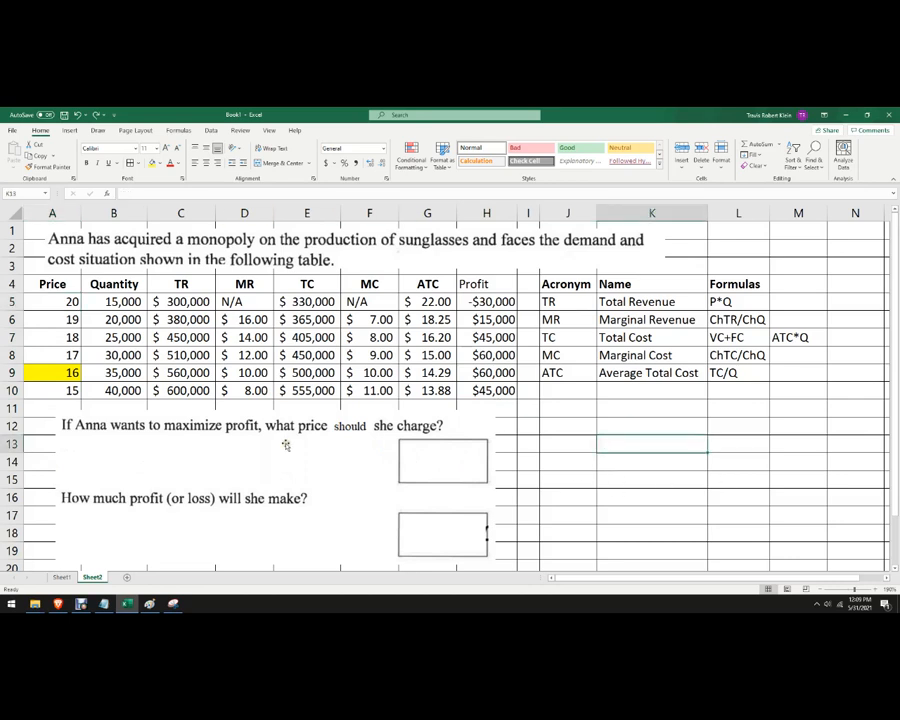